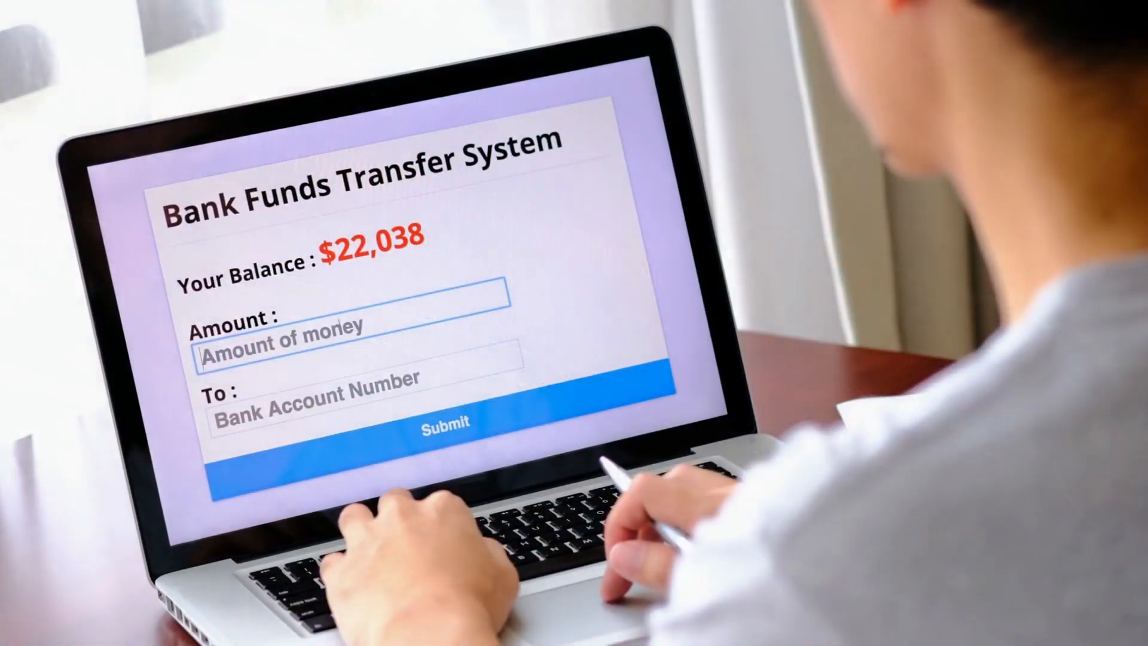
text(250)
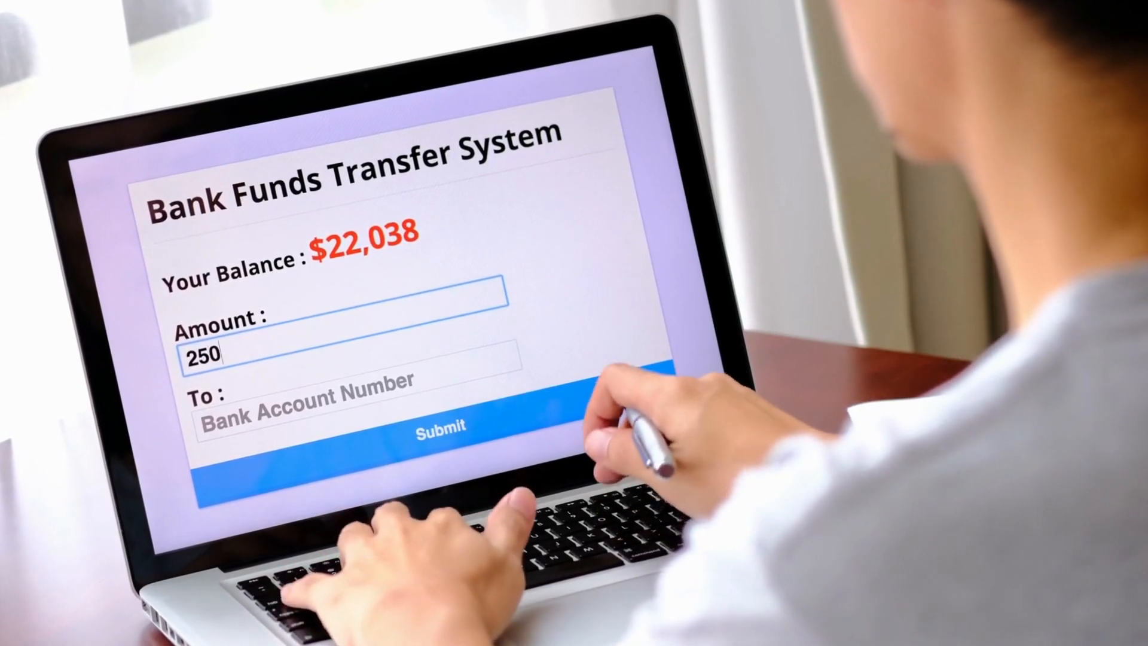